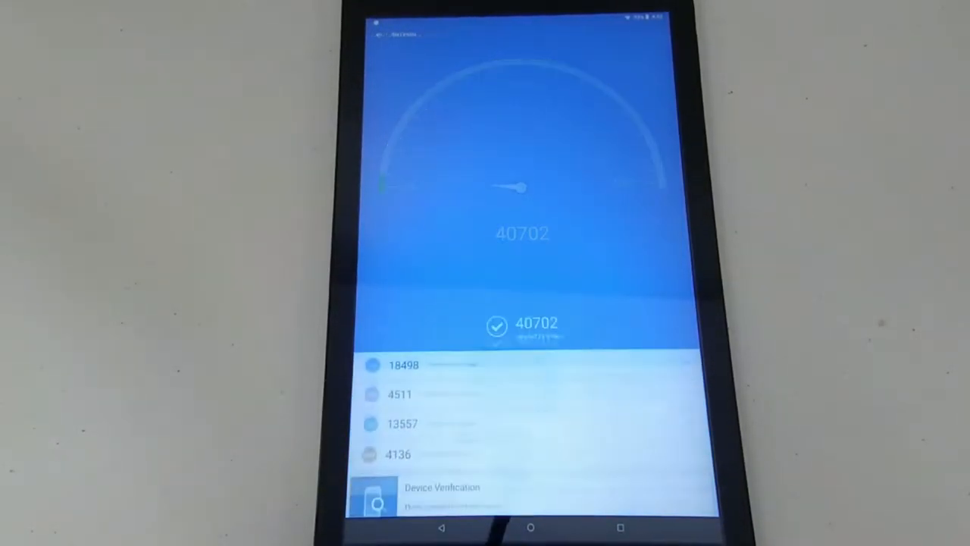
- Review the AnTuTu score of 40702 and its device verification report, then return to results
scroll(up, 3)
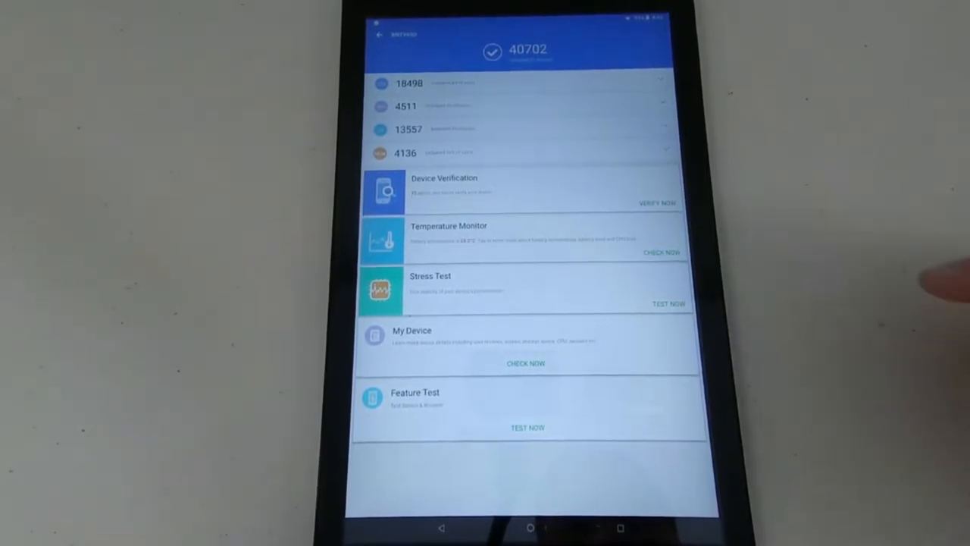
click(656, 202)
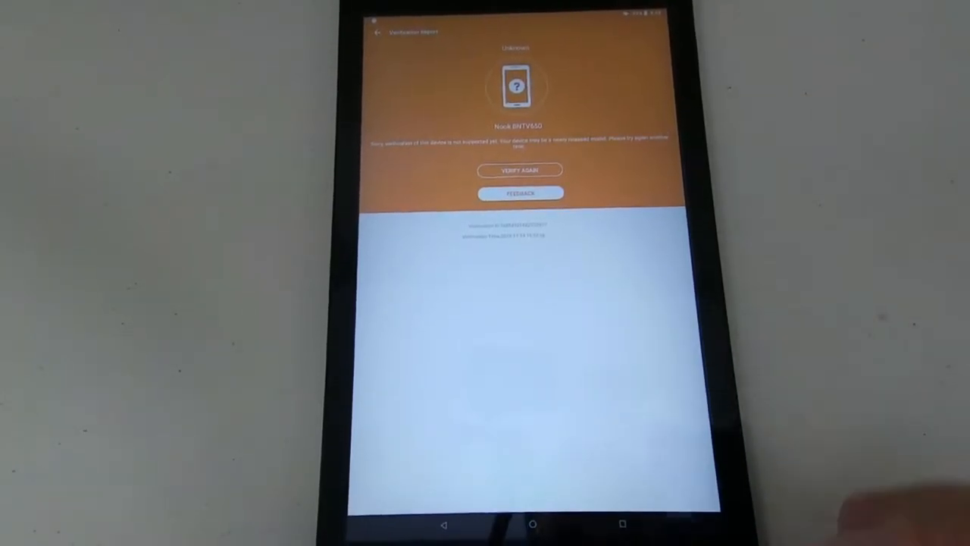
click(377, 35)
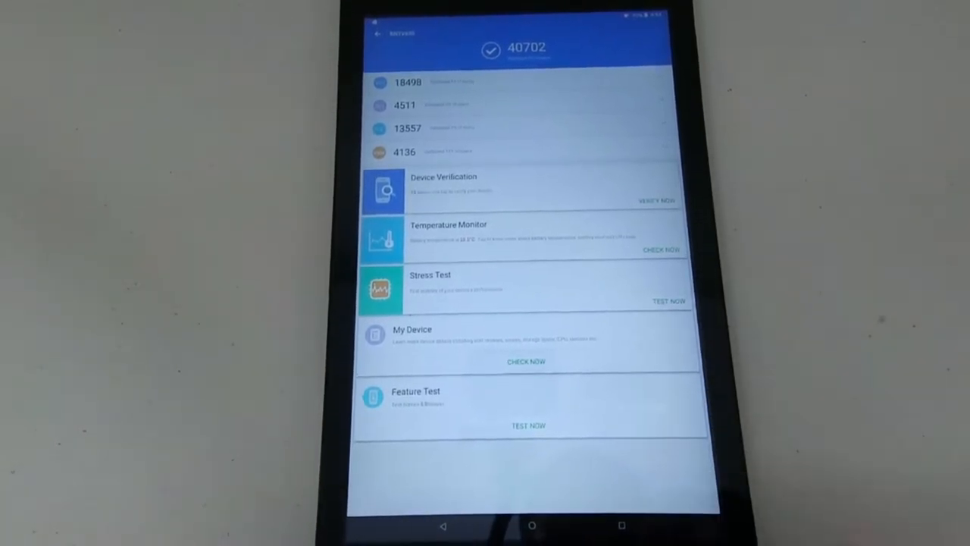
click(532, 524)
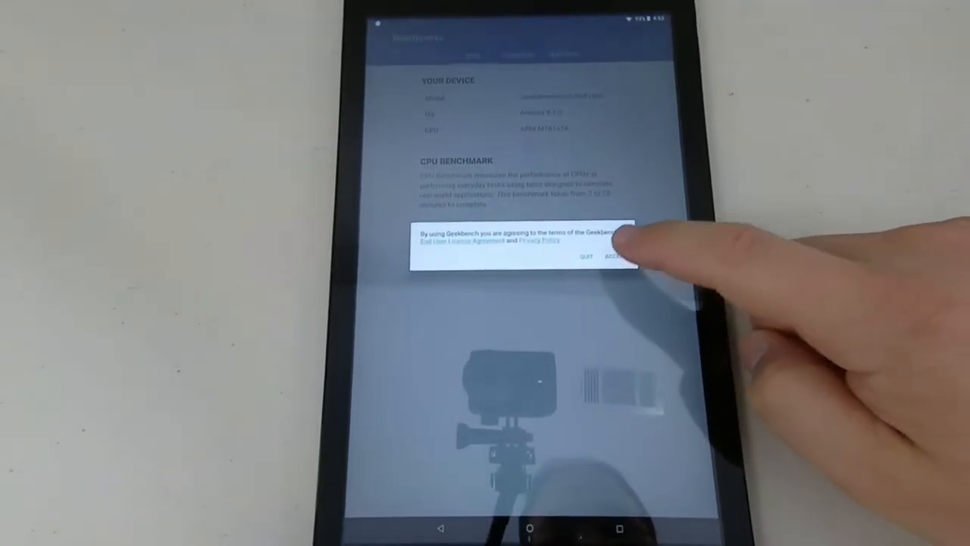
- Accept the Geekbench terms and launch the CPU benchmark
click(614, 256)
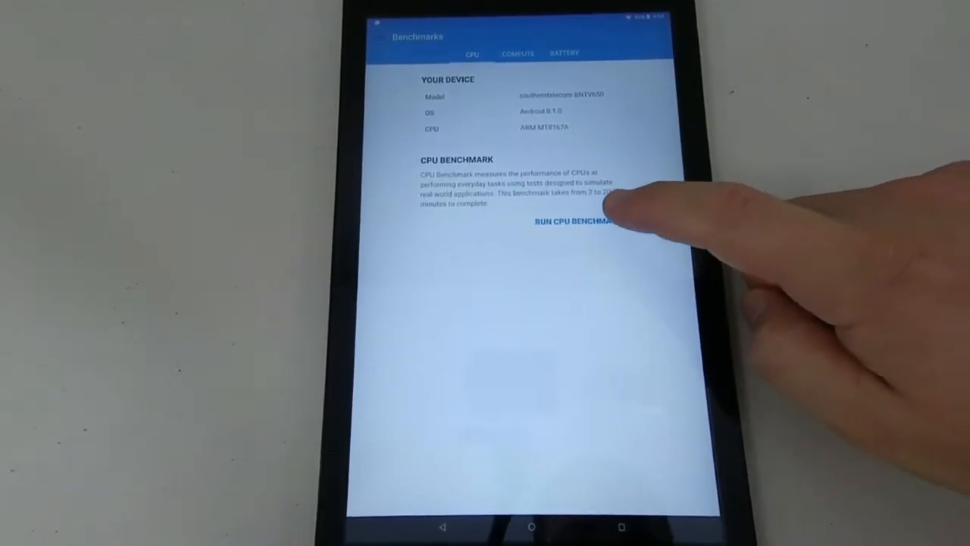
click(574, 221)
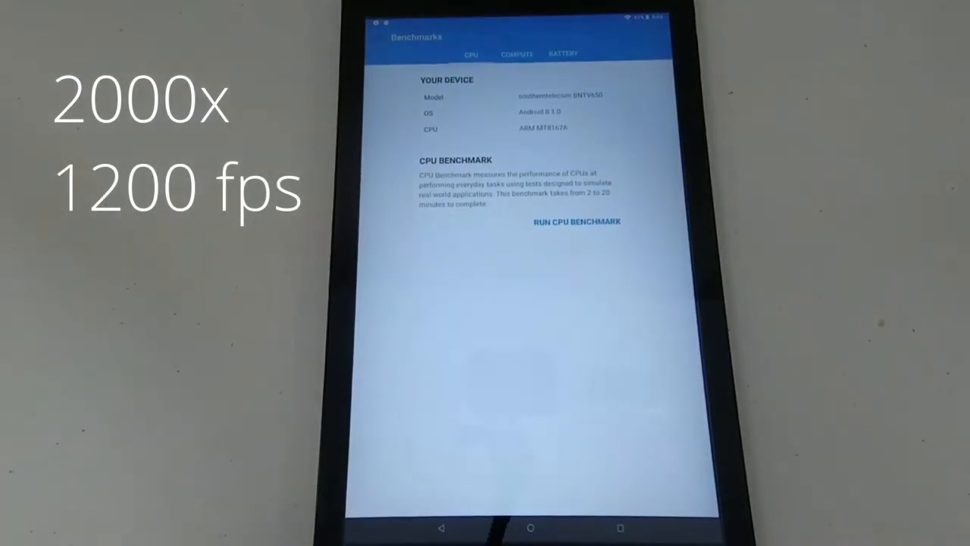
- Browse the CPU results (single-core 491, multi-core 1212) test by test, then go back
click(575, 221)
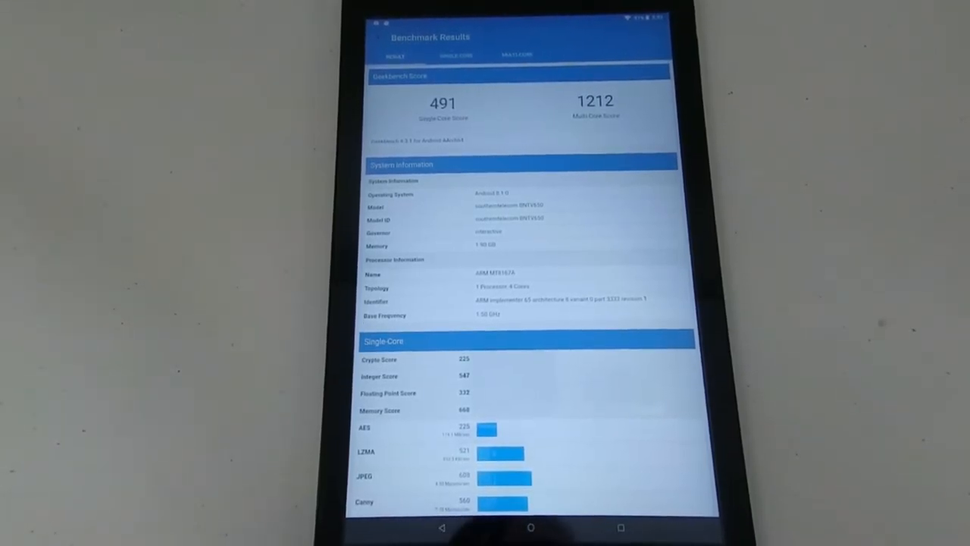
scroll(down, 3)
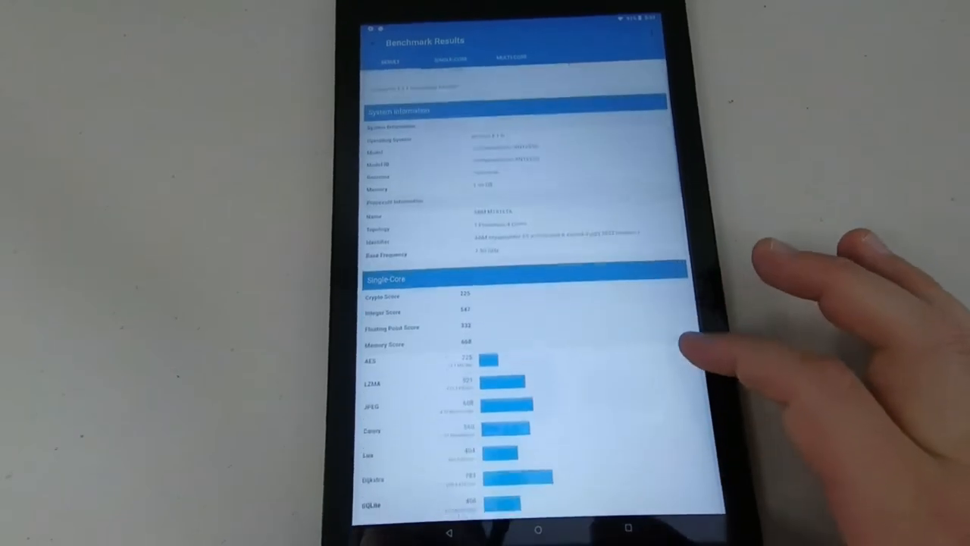
scroll(down, 3)
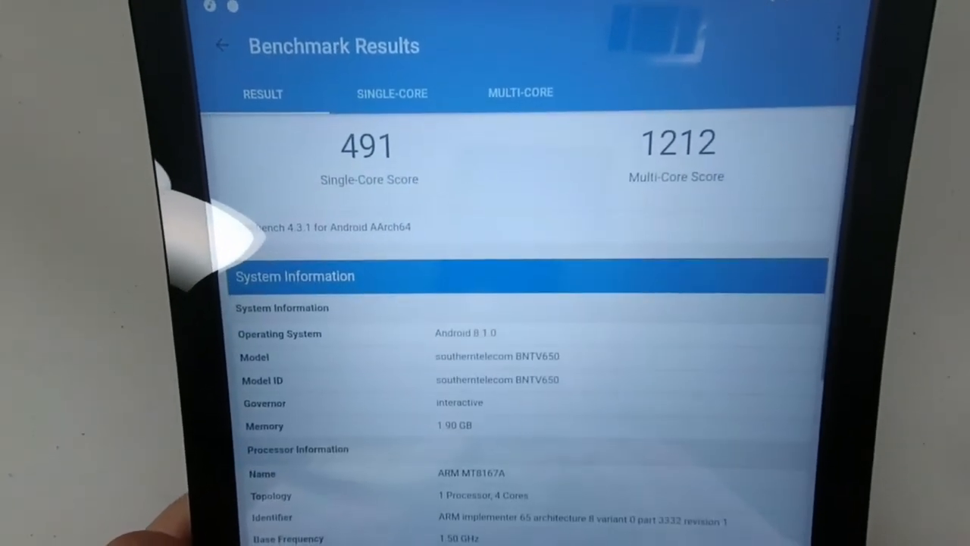
scroll(down, 3)
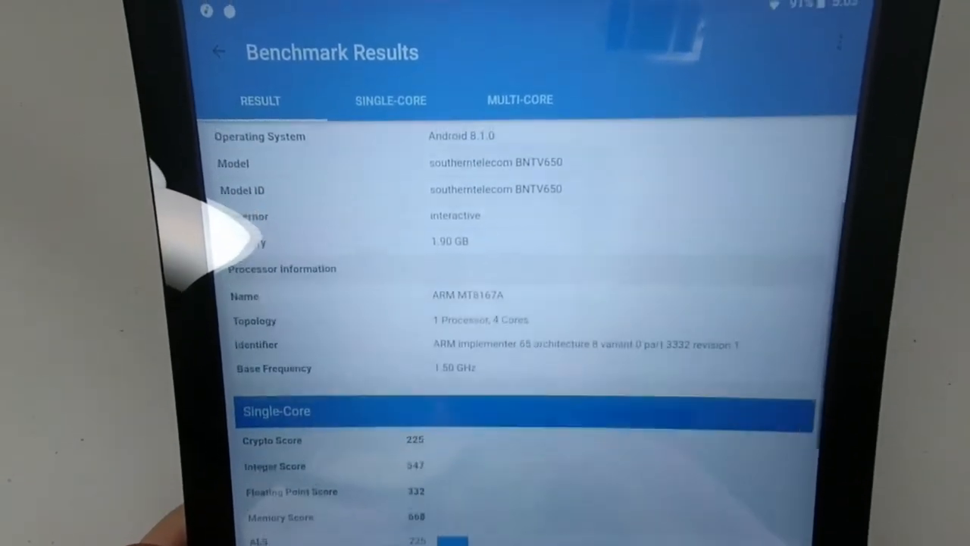
scroll(down, 3)
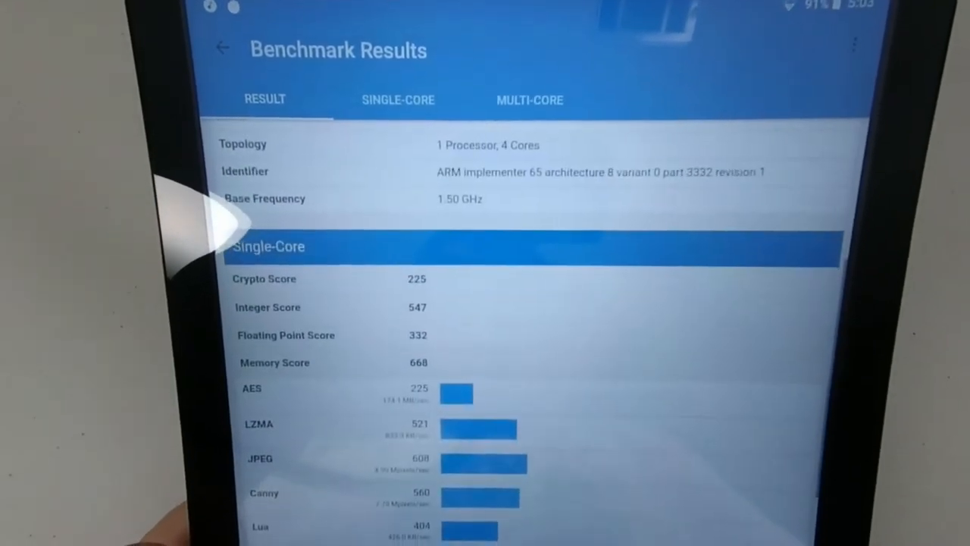
scroll(down, 3)
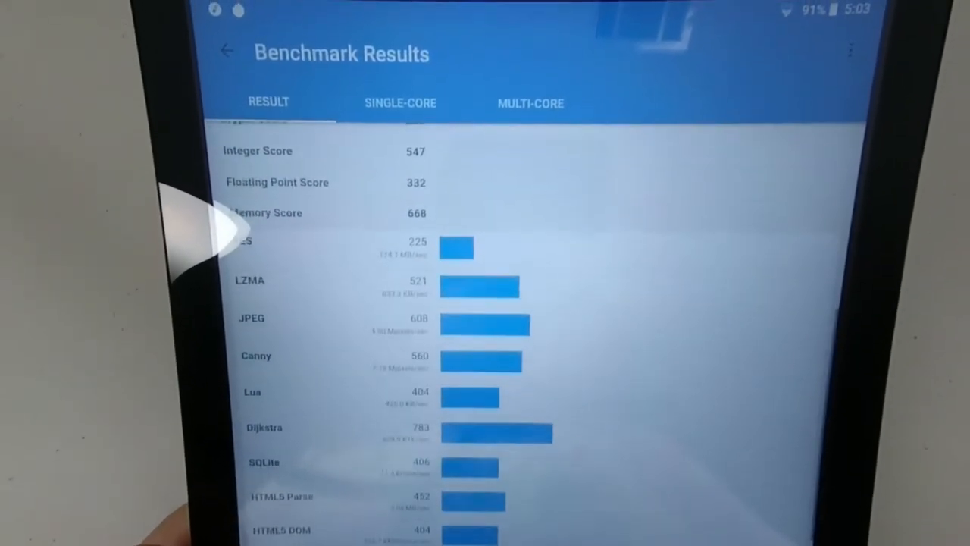
scroll(down, 3)
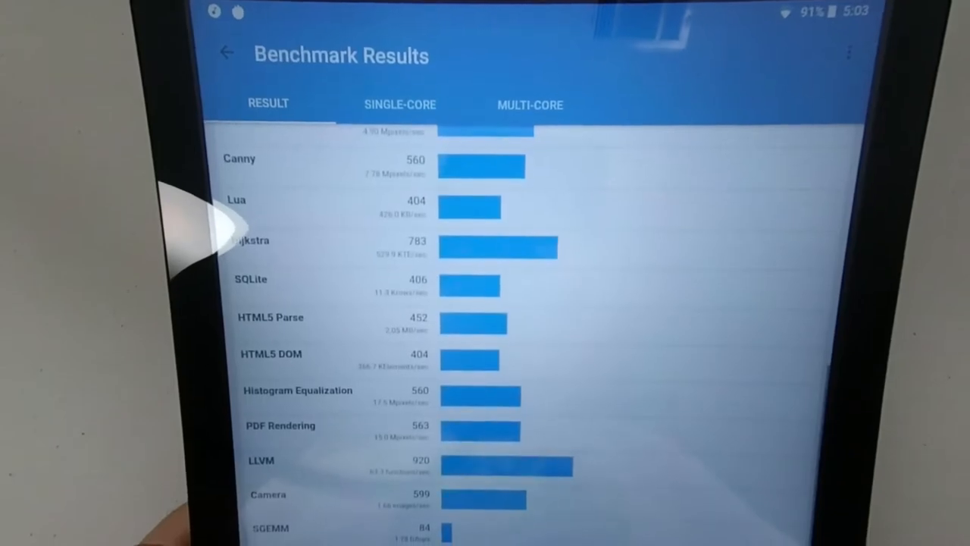
scroll(down, 3)
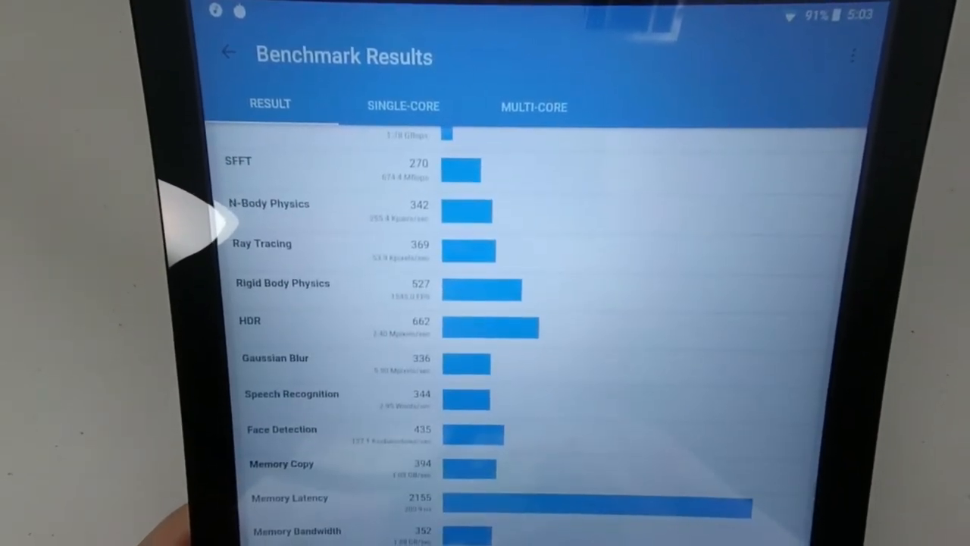
scroll(down, 3)
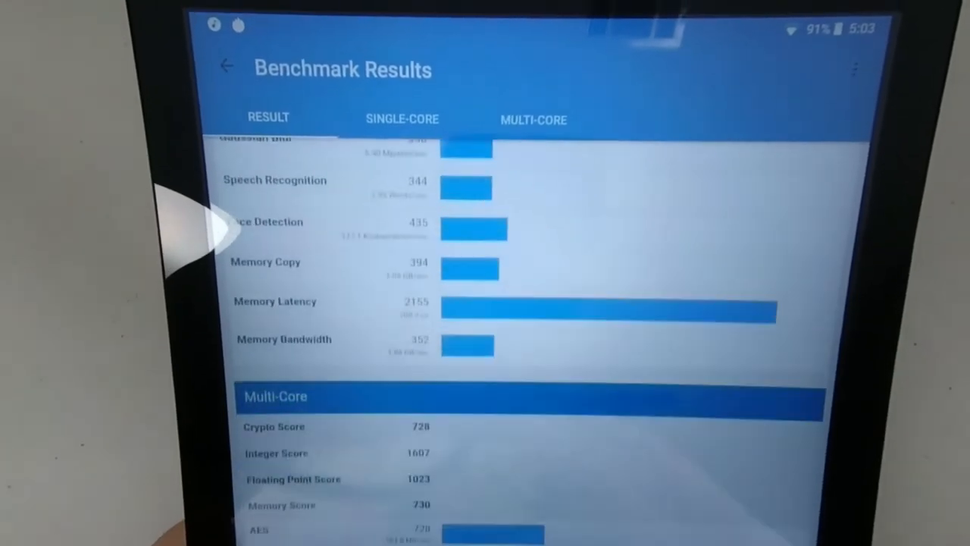
scroll(down, 3)
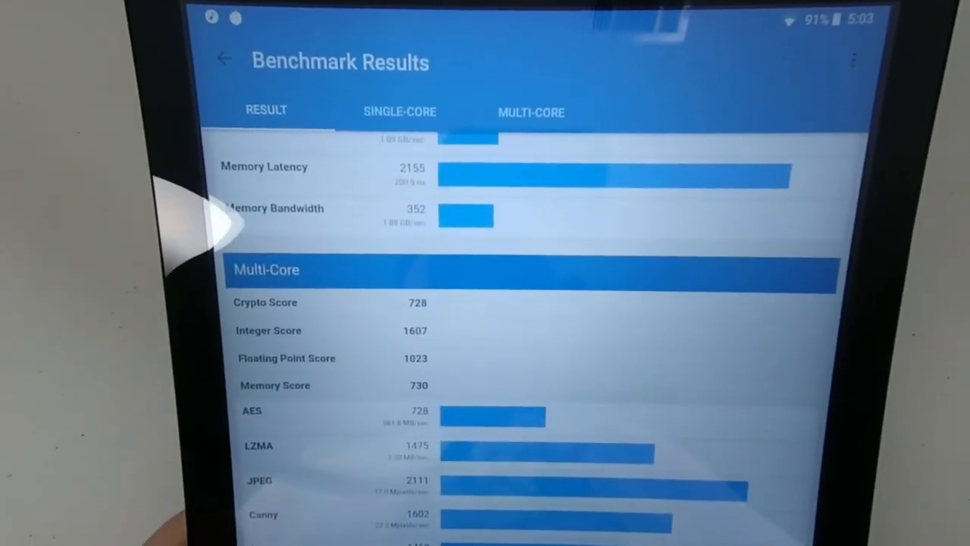
scroll(down, 3)
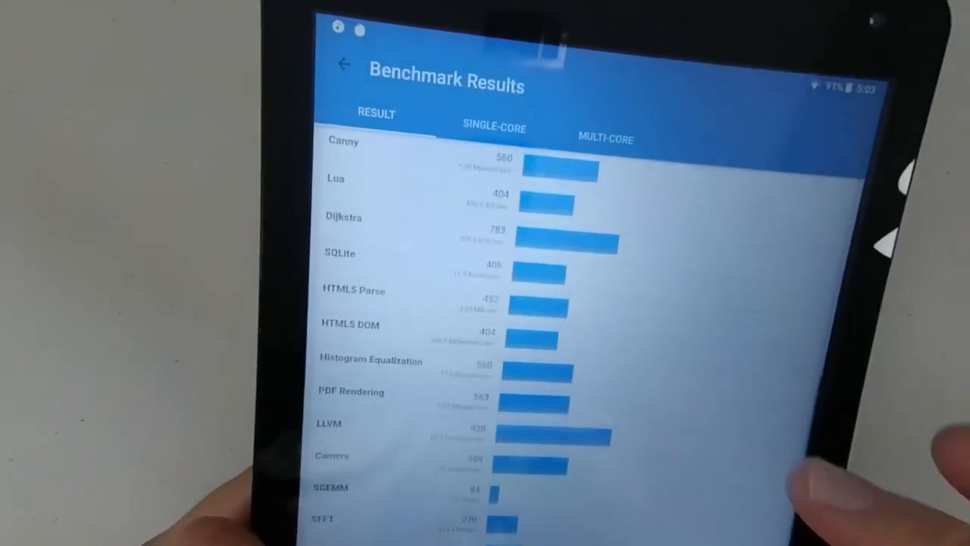
click(493, 128)
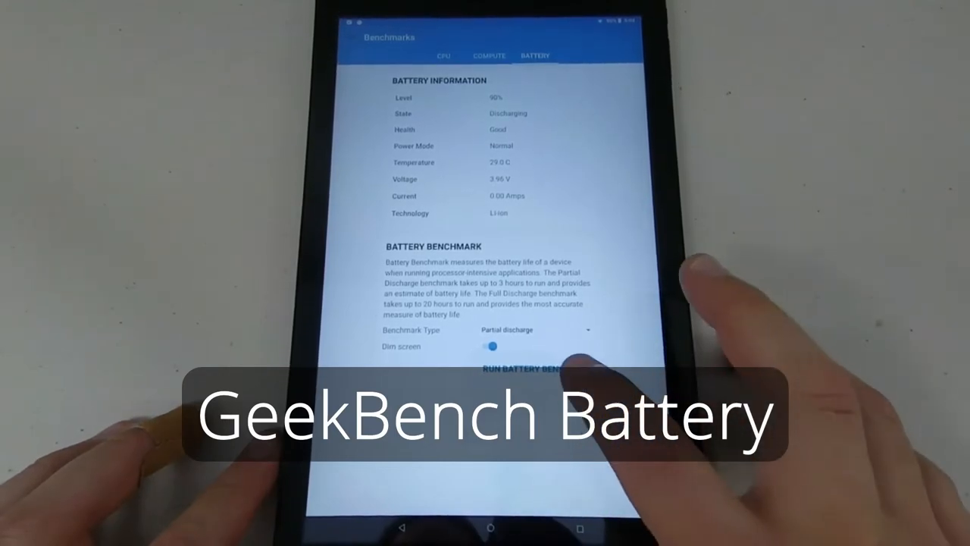
- Run the partial-discharge battery benchmark and stop it to get the 1746 score
click(523, 370)
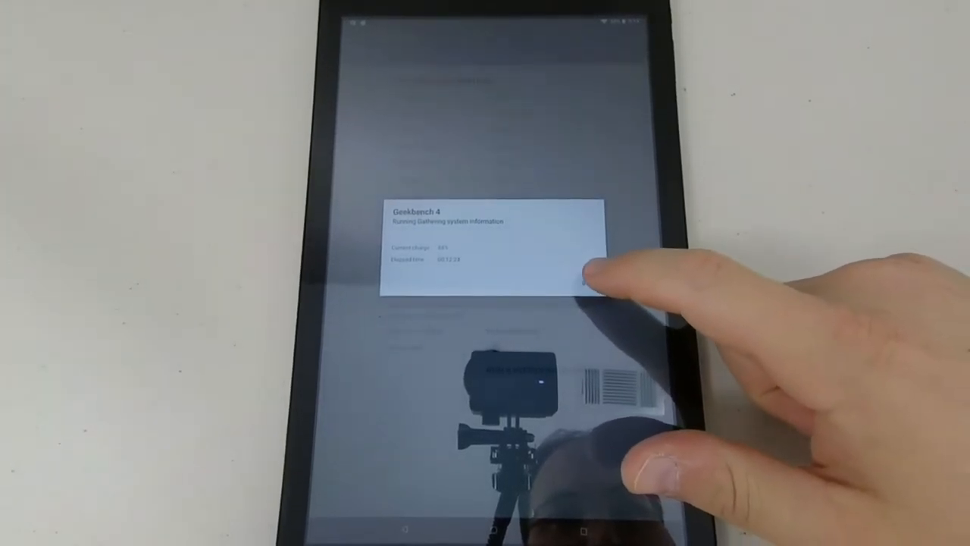
click(588, 282)
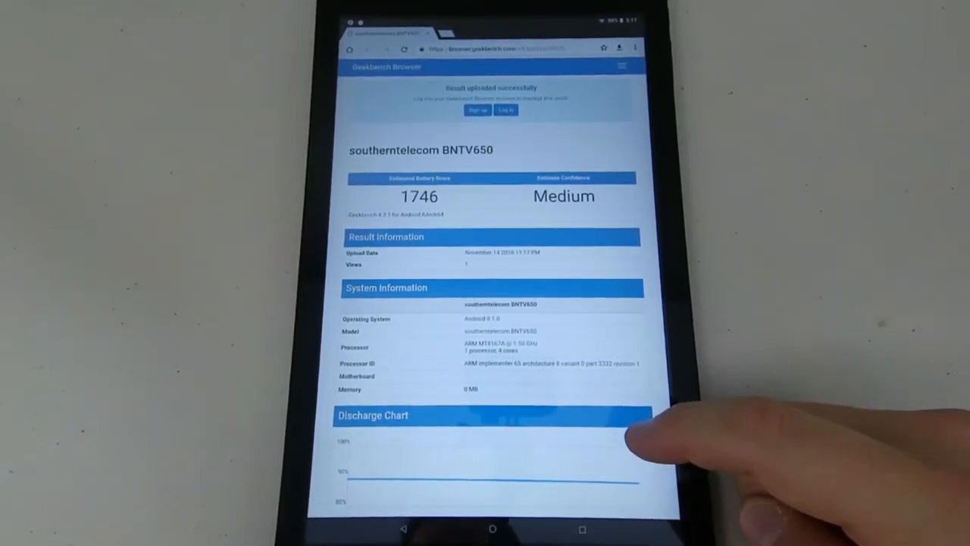
scroll(down, 3)
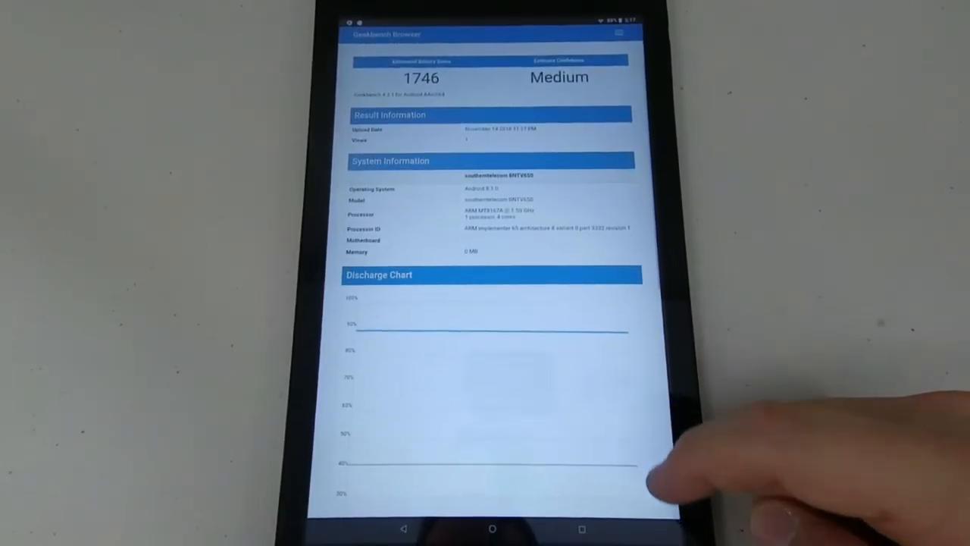
scroll(down, 3)
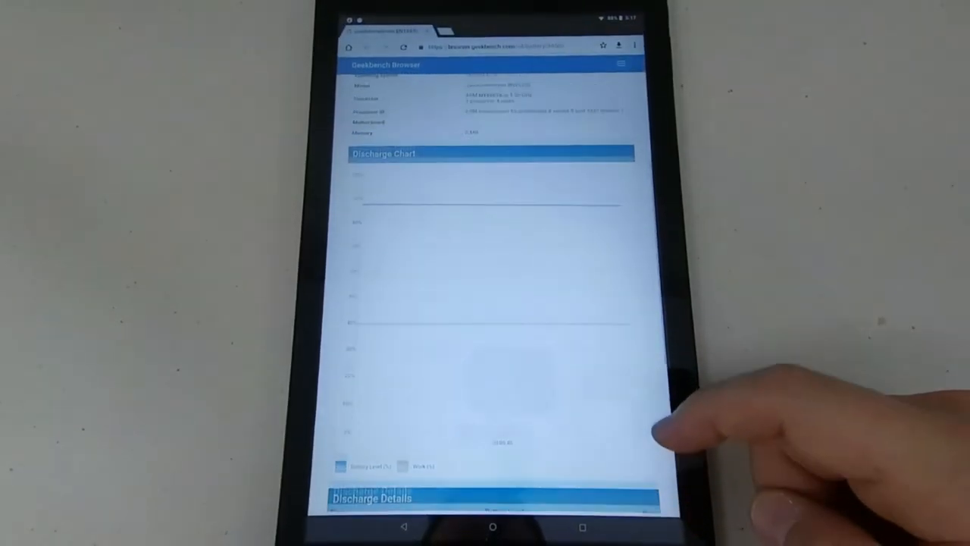
scroll(down, 3)
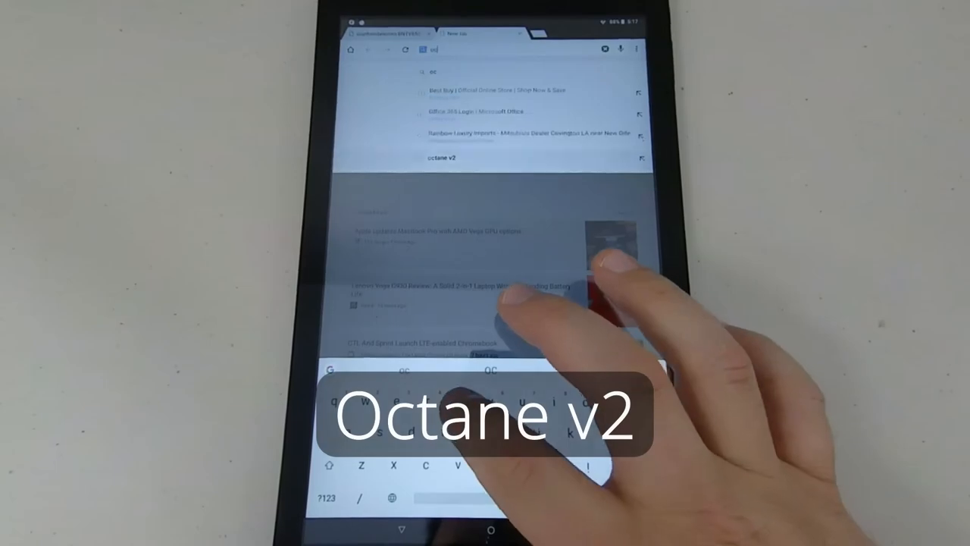
- Search 'octane' in a new tab and start the Octane 2.0 benchmark
text(octane)
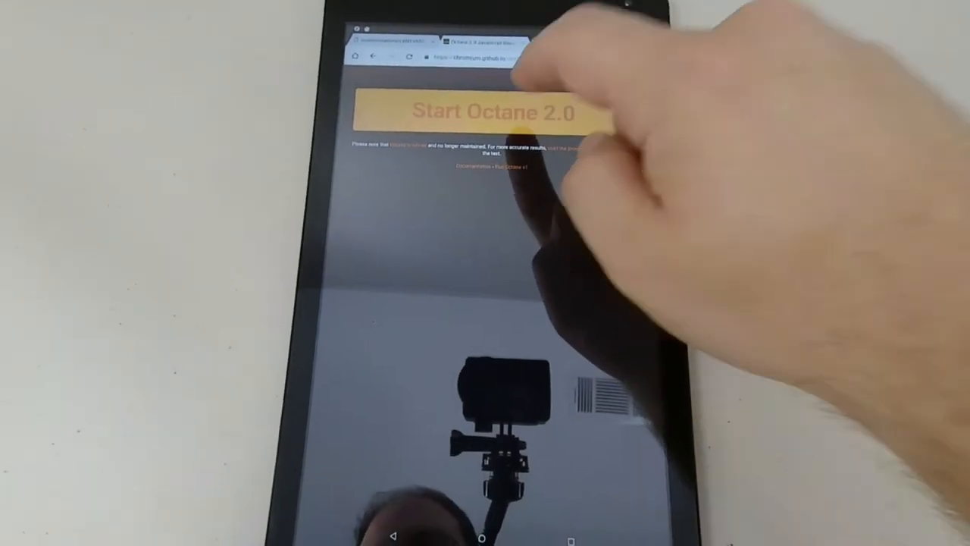
click(491, 112)
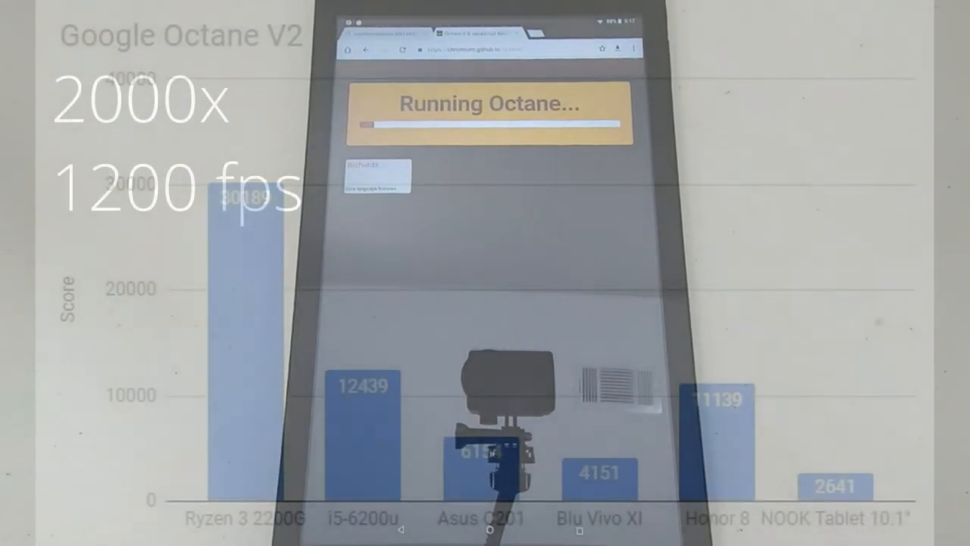